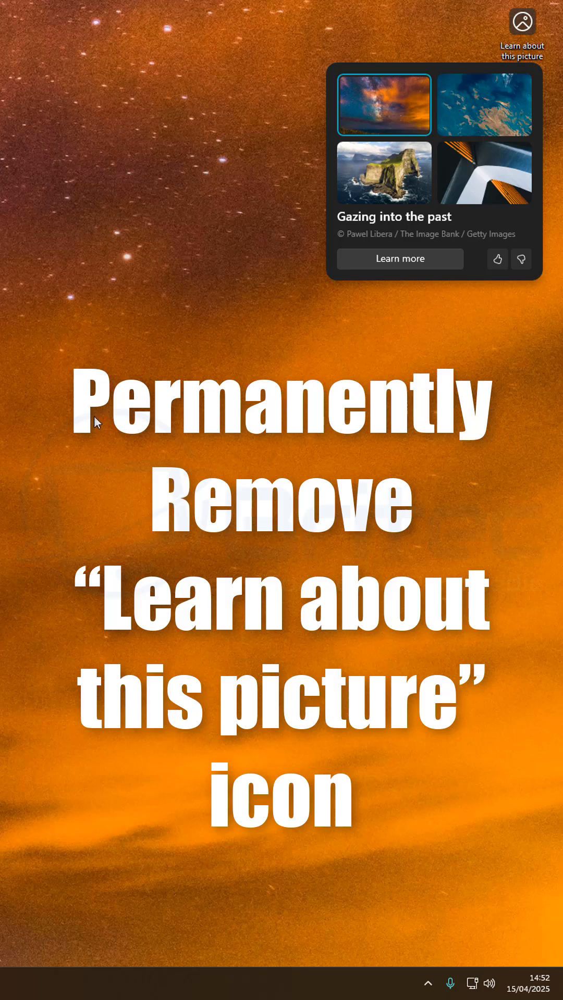
pyautogui.moveTo(453, 124)
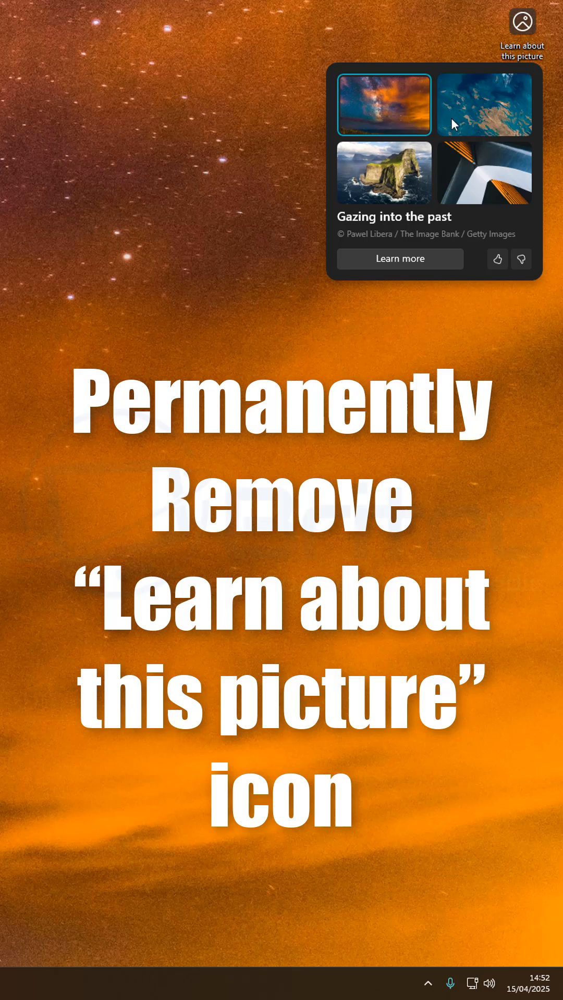
# Step: Set the aerial ocean photo, then the sea-cliff photo 'This speck stops wrecks', as wallpaper
pyautogui.click(483, 104)
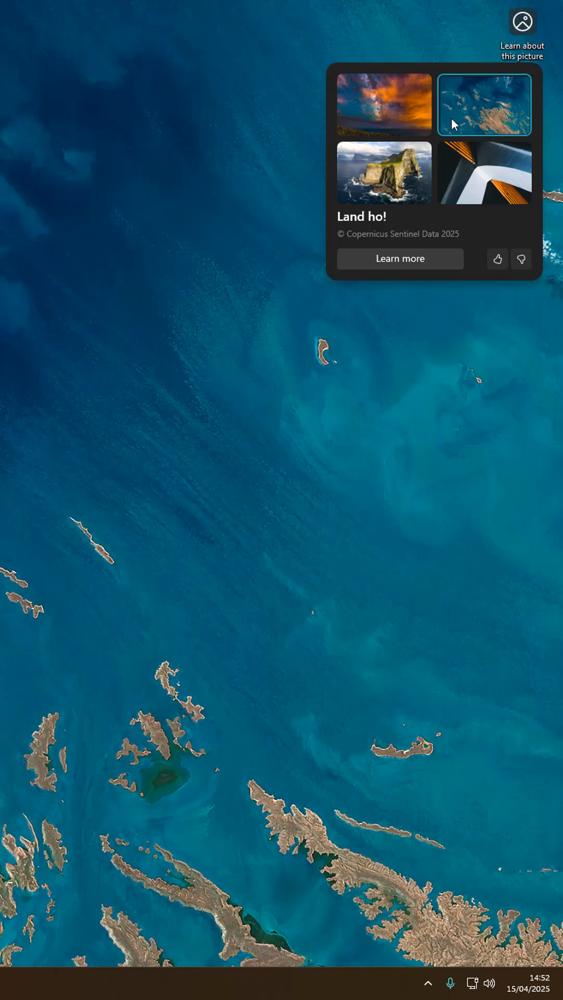
pyautogui.click(383, 173)
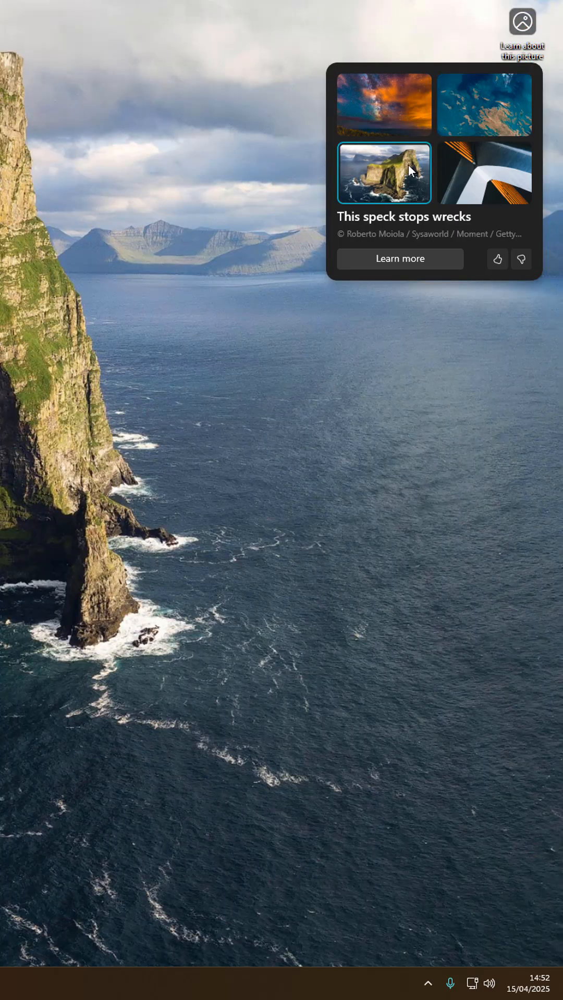
pyautogui.moveTo(319, 475)
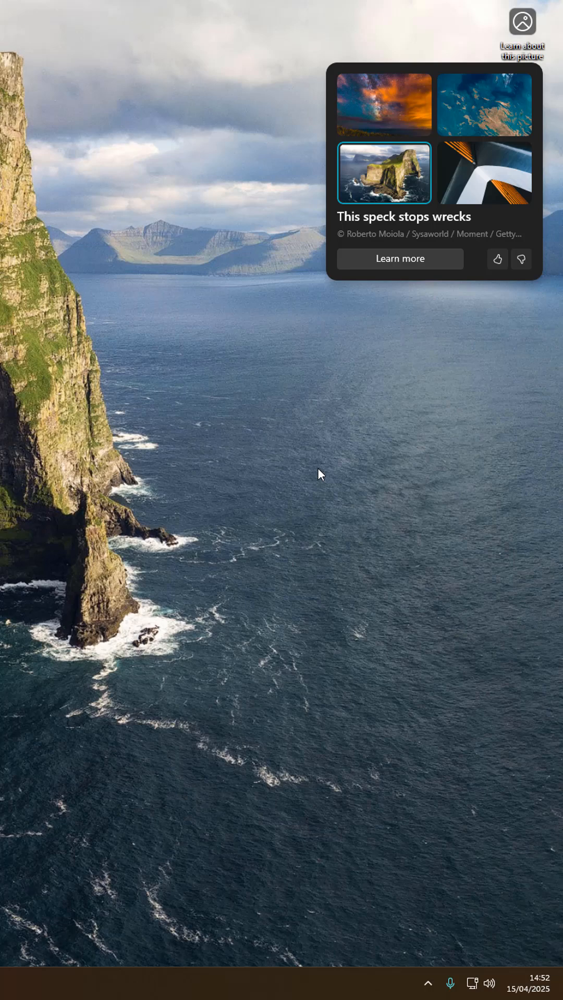
pyautogui.moveTo(440, 344)
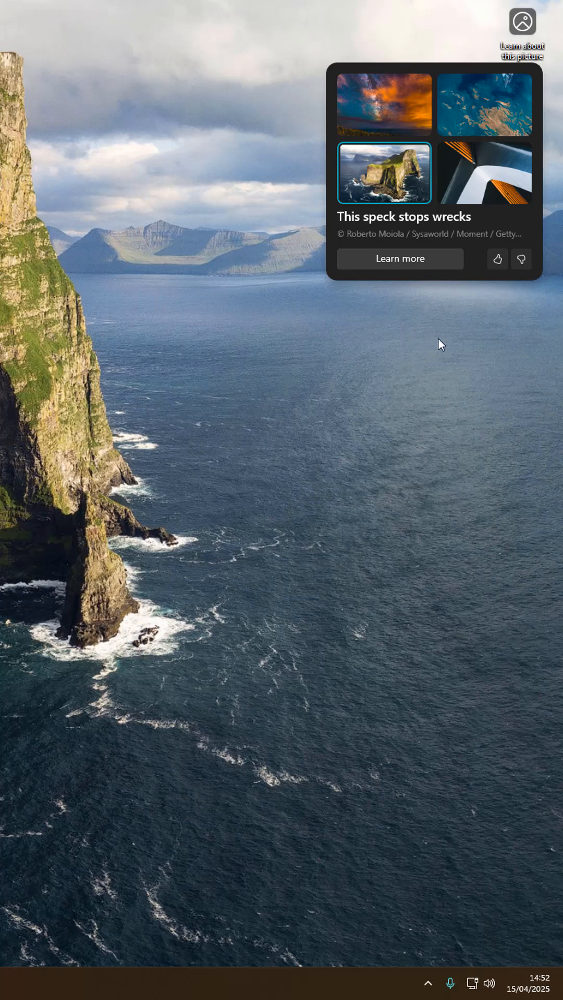
# Step: Launch Registry Editor from Start search using 'rege'
pyautogui.click(143, 984)
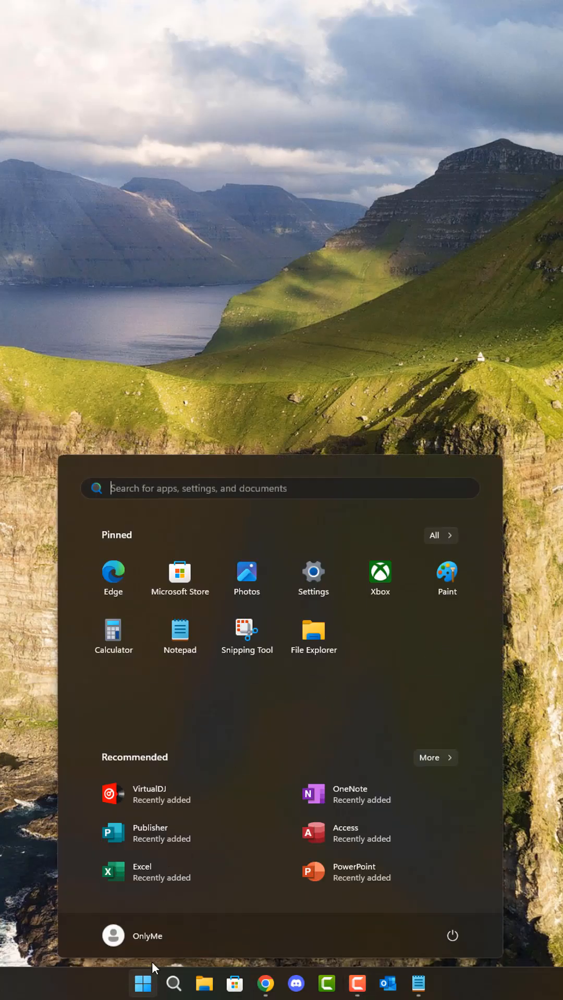
pyautogui.write('rege')
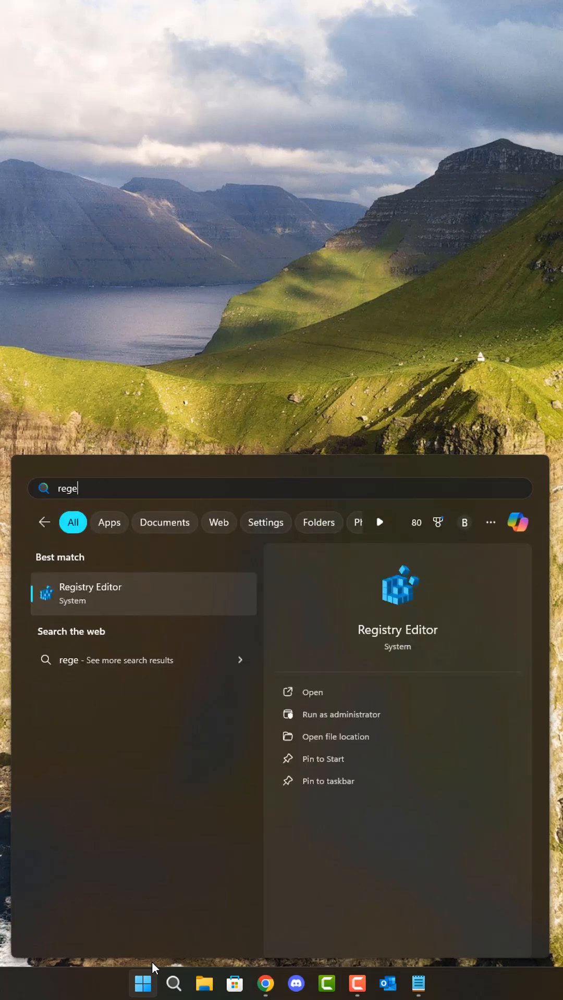
pyautogui.click(89, 587)
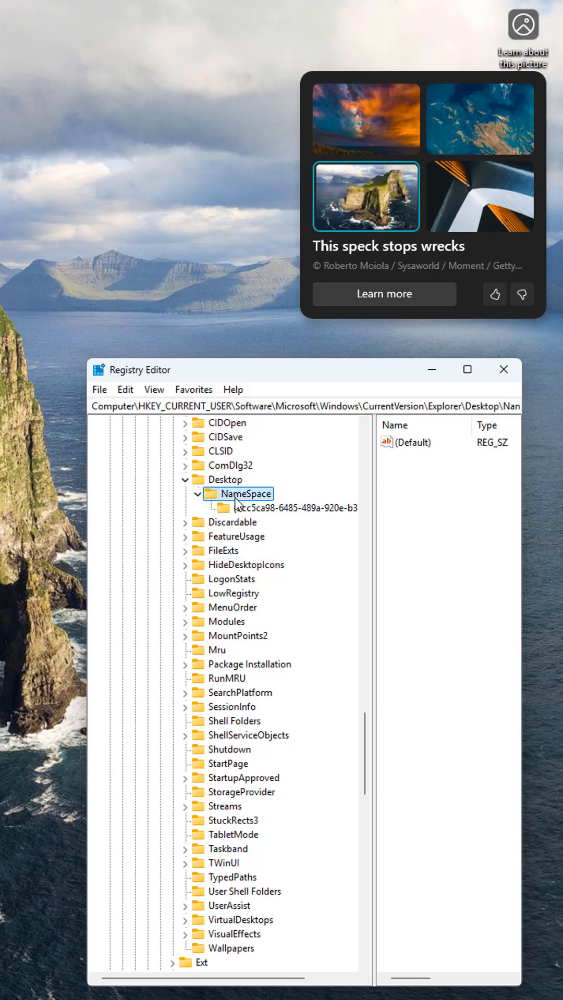
# Step: Inspect the GUID key under Desktop NameSpace and reveal NewStartPanel under HideDesktopIcons
pyautogui.click(298, 508)
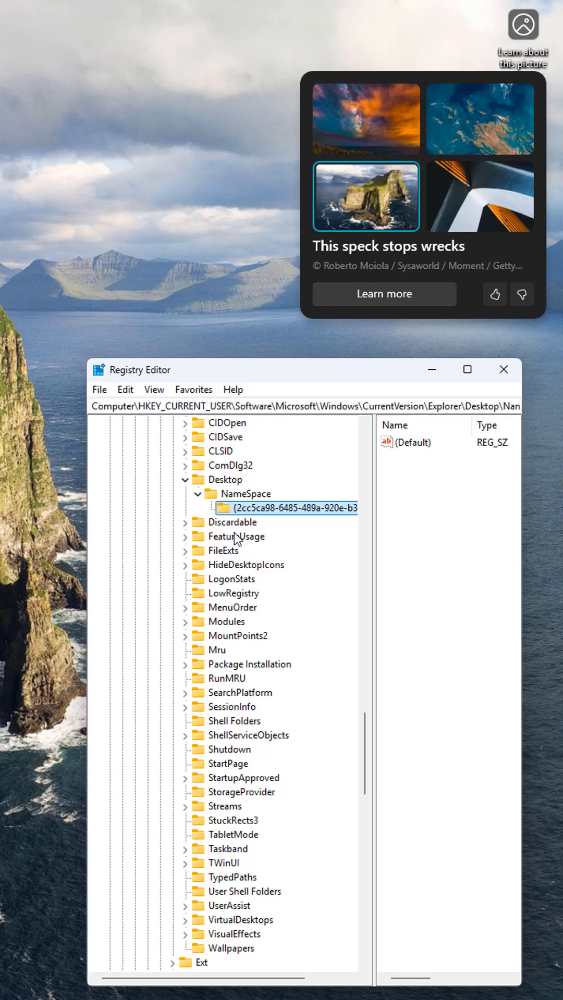
pyautogui.click(248, 565)
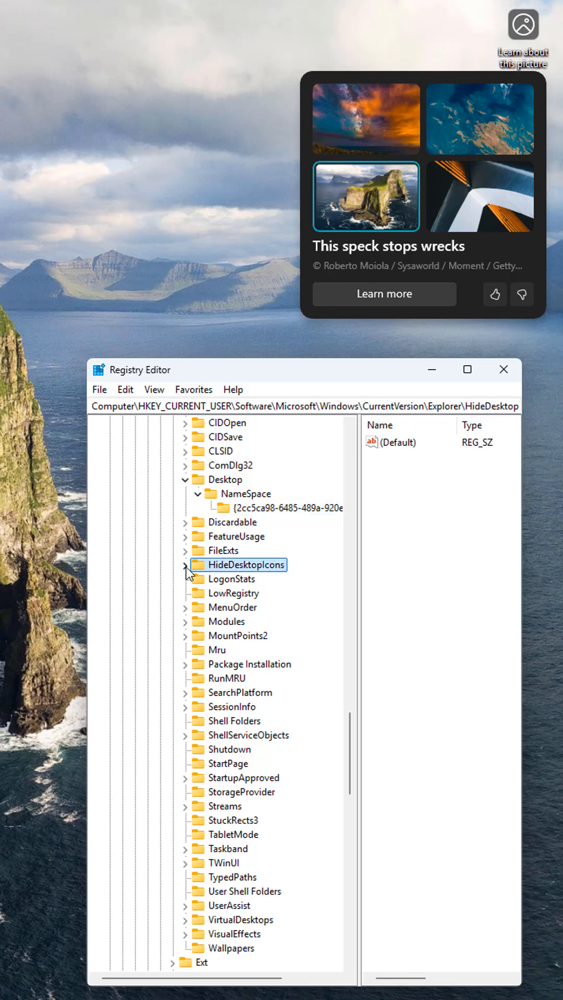
pyautogui.click(187, 565)
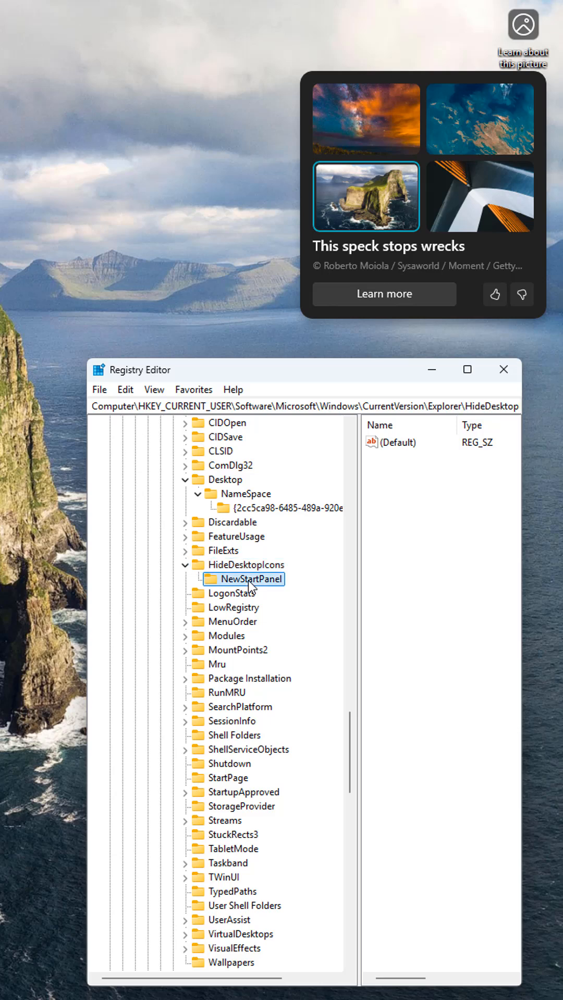
pyautogui.moveTo(384, 486)
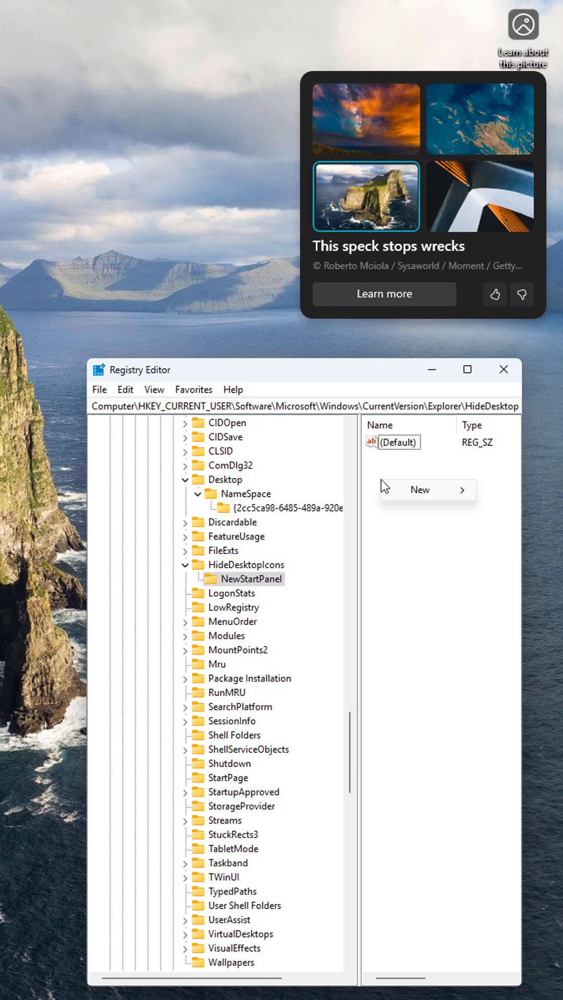
# Step: Create a DWORD (32-bit) value under NewStartPanel and rename it to the {2cc5ca98-…} GUID
pyautogui.click(420, 489)
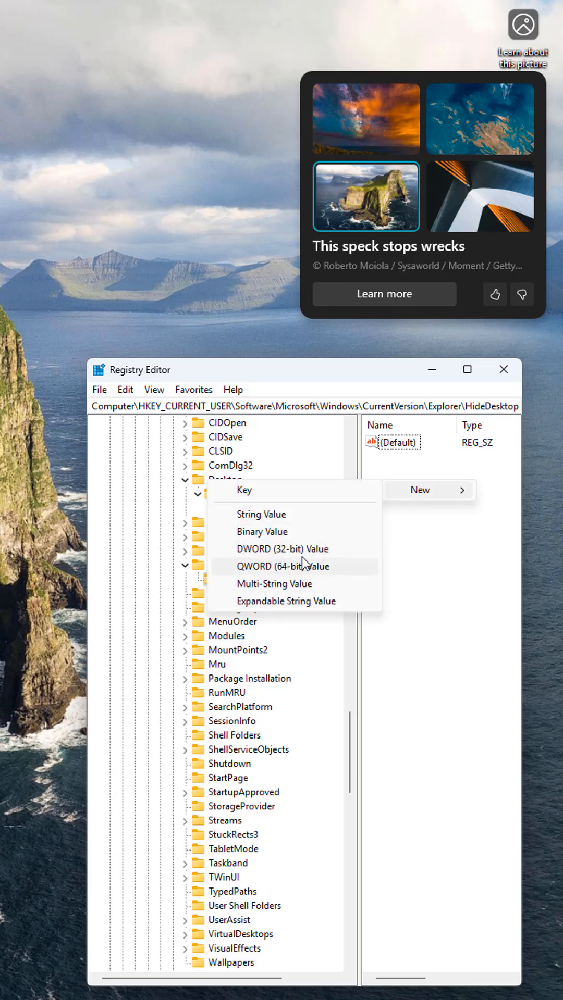
pyautogui.click(282, 548)
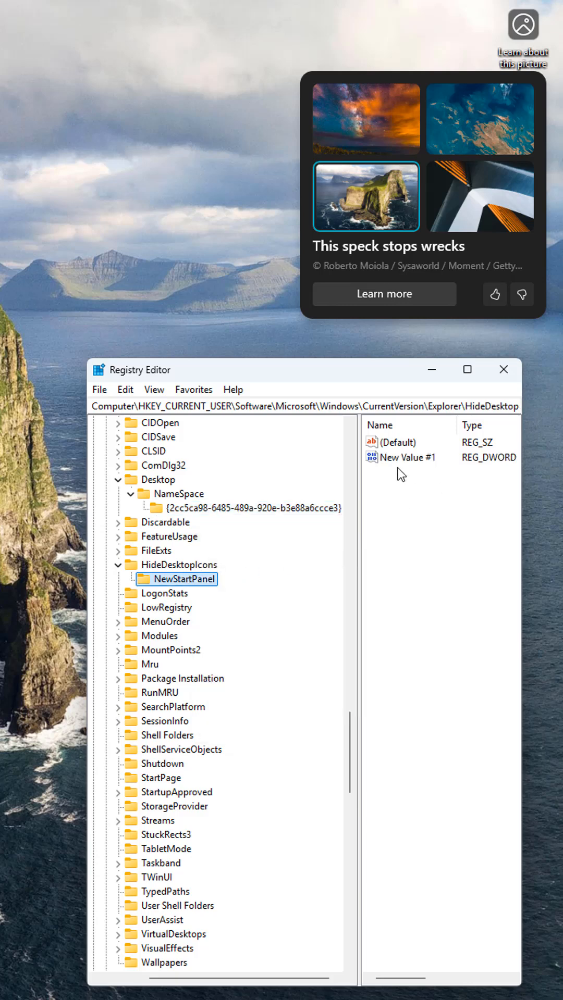
pyautogui.doubleClick(408, 457)
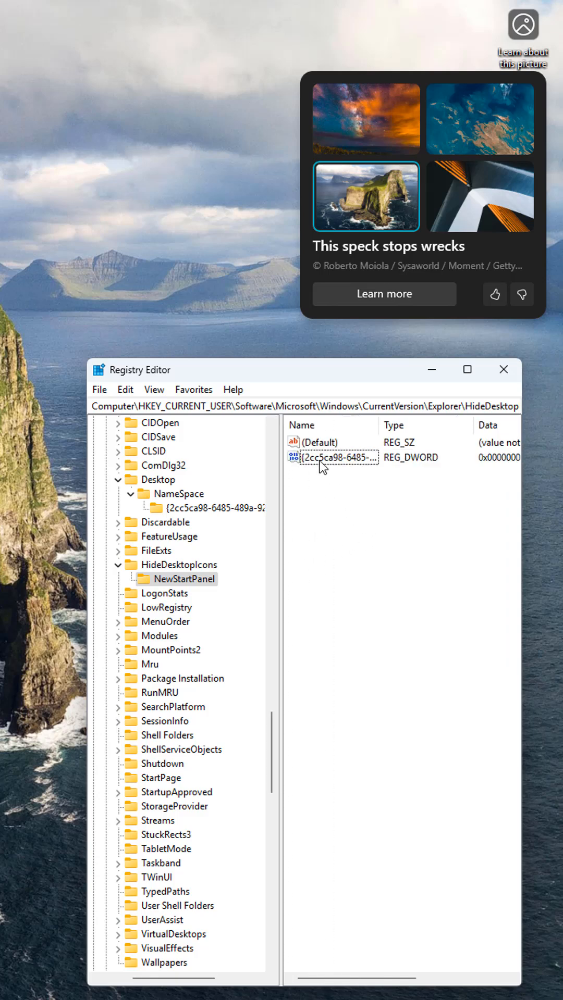
# Step: Set the GUID DWORD value's data to 1 to hide the Learn about this picture icon
pyautogui.doubleClick(332, 457)
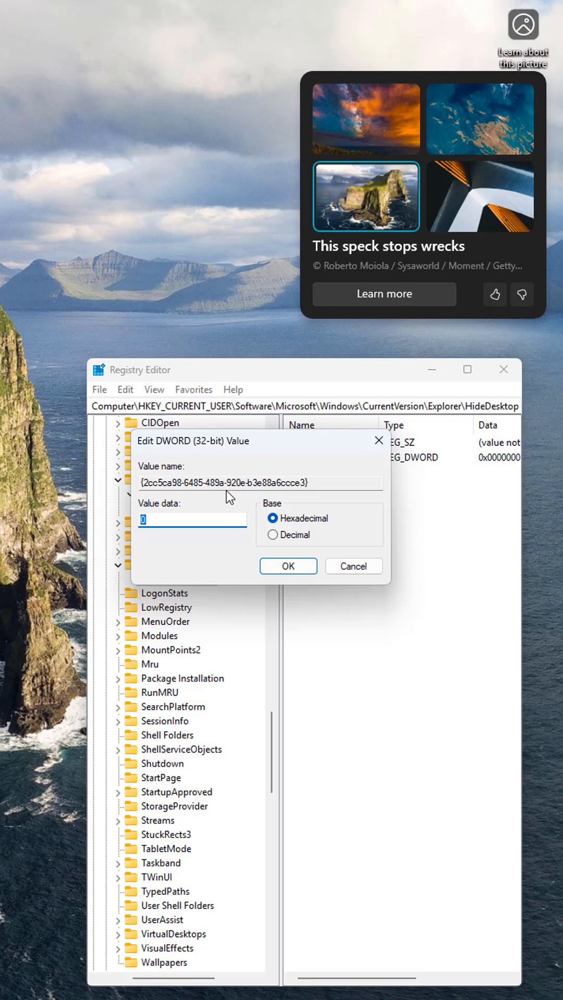
pyautogui.write('1')
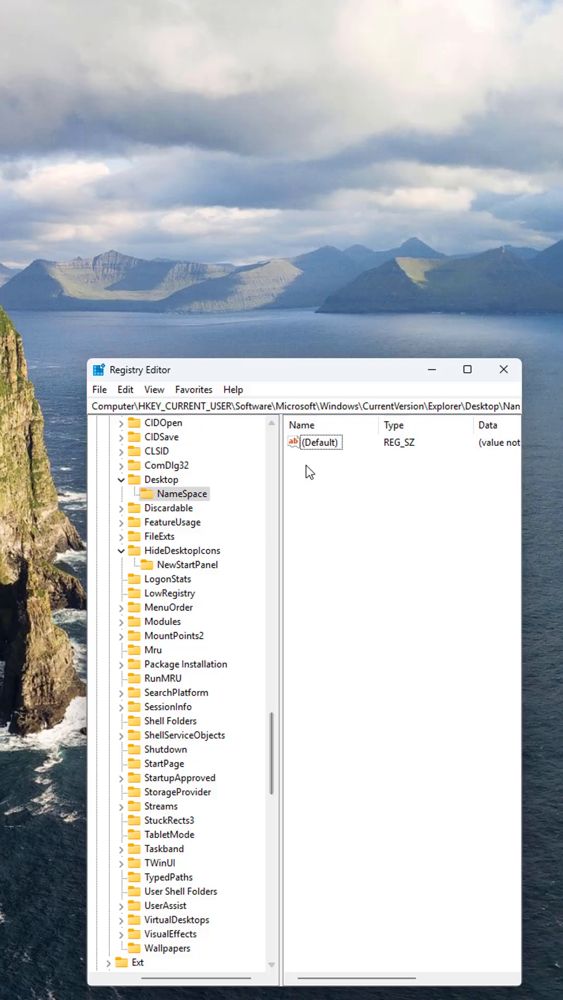
# Step: Via desktop Personalise settings, change the background type from Windows spotlight to Picture
pyautogui.rightClick(339, 592)
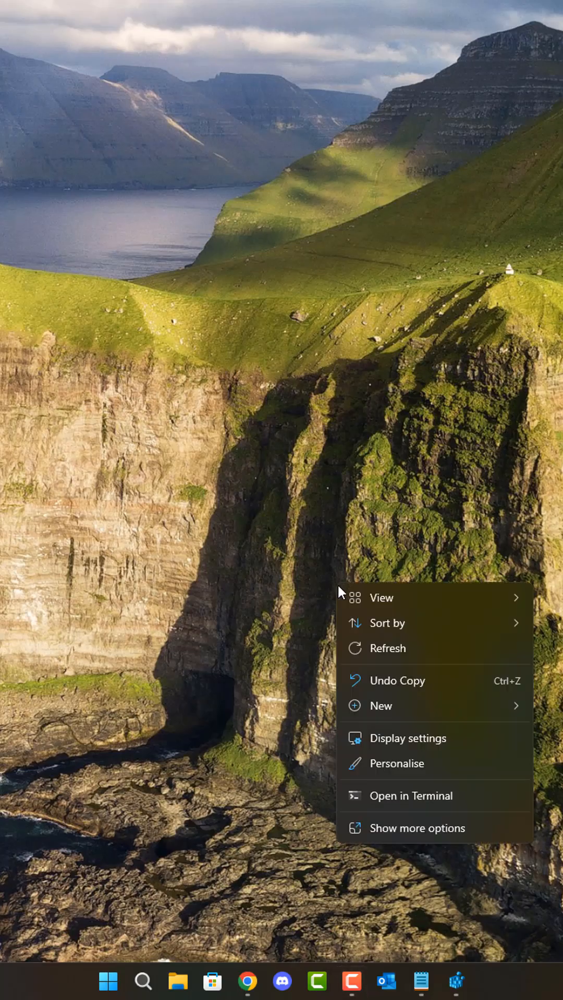
pyautogui.click(397, 764)
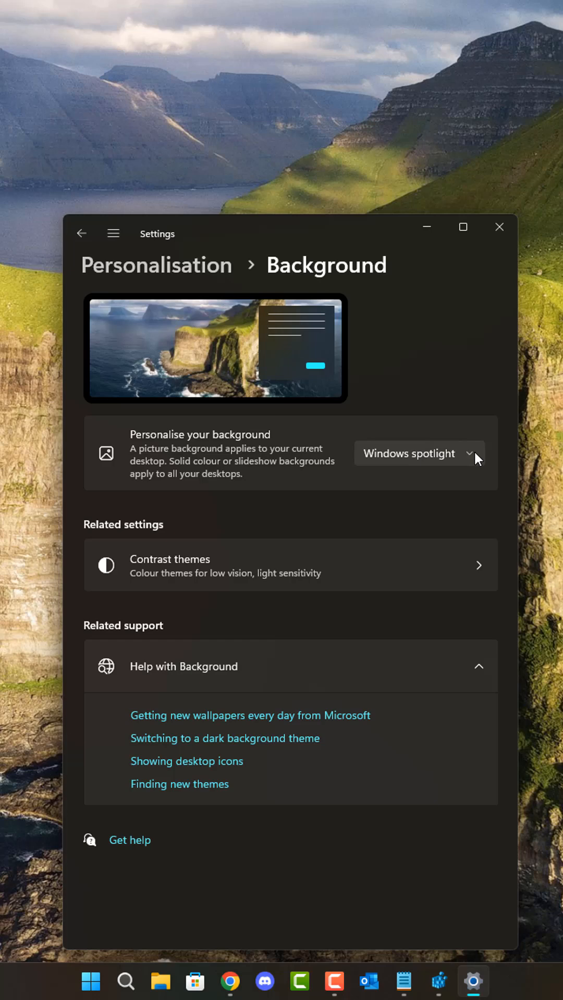
pyautogui.click(415, 453)
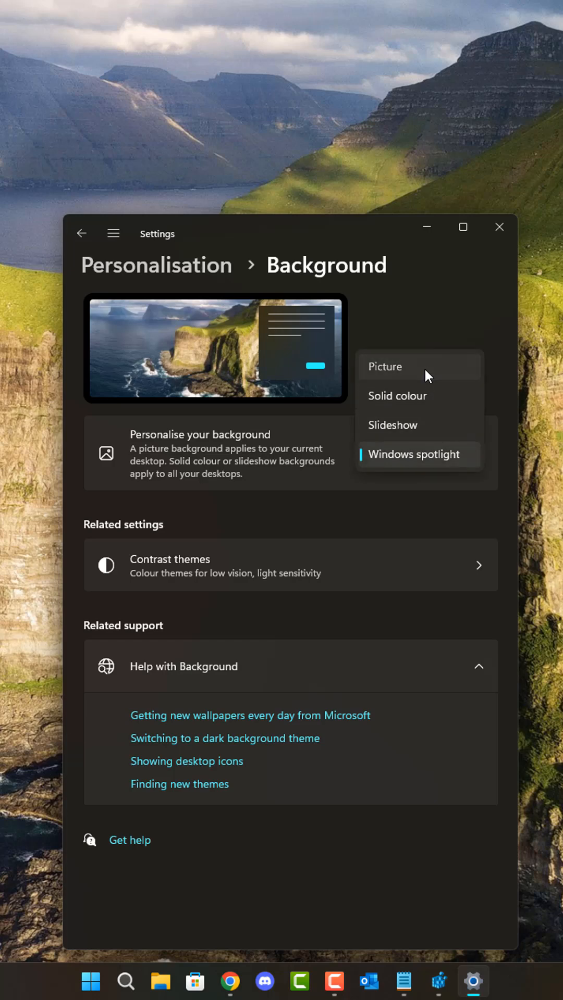
pyautogui.click(385, 366)
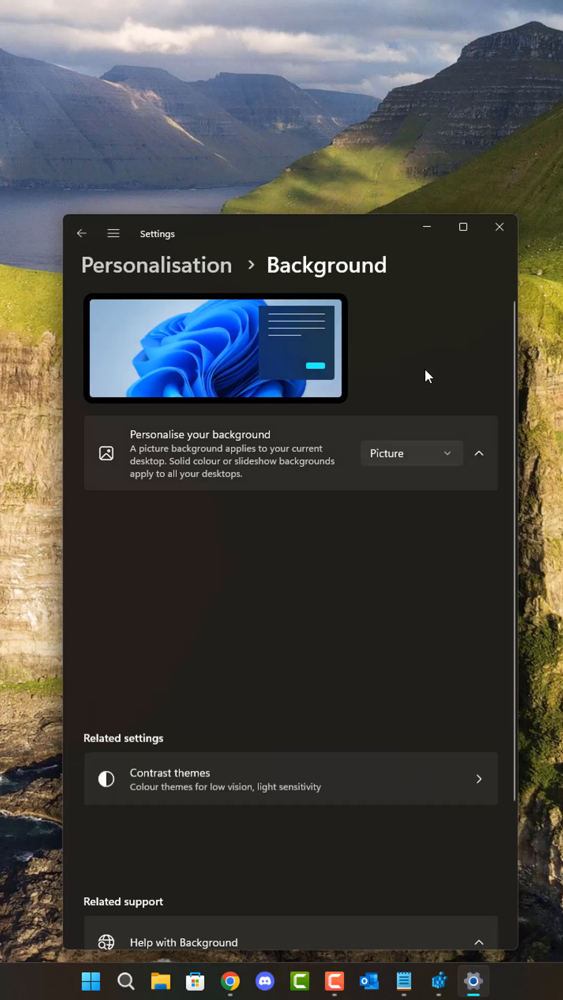